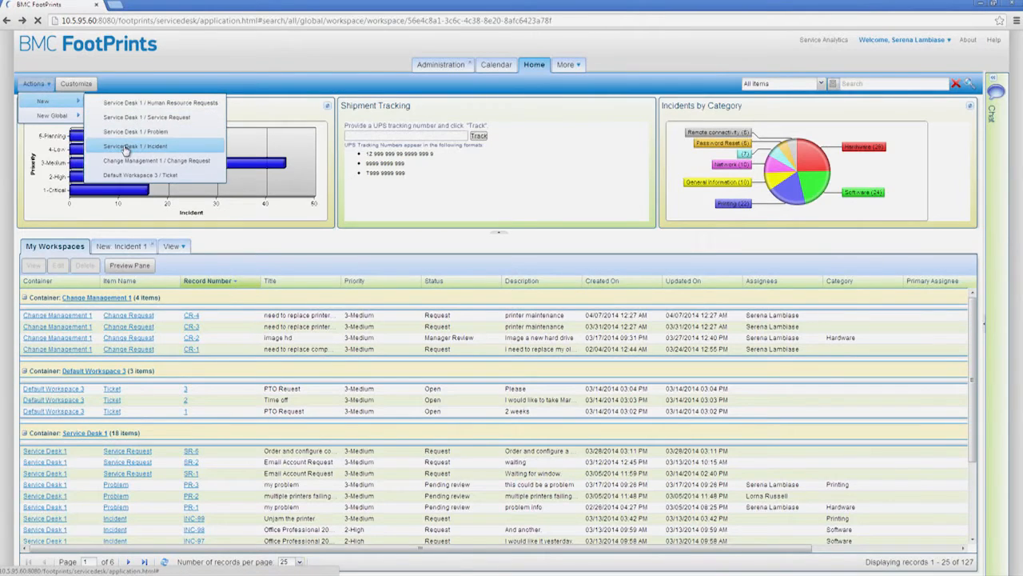
{"action": "left_click", "coordinate": [134, 146]}
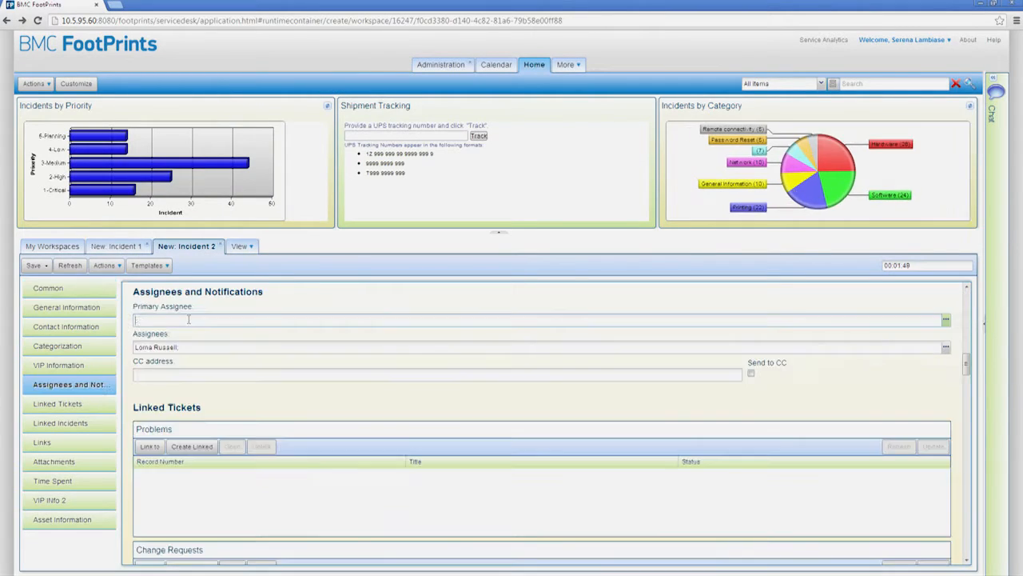
{"action": "type", "text": "Serena Lambiase"}
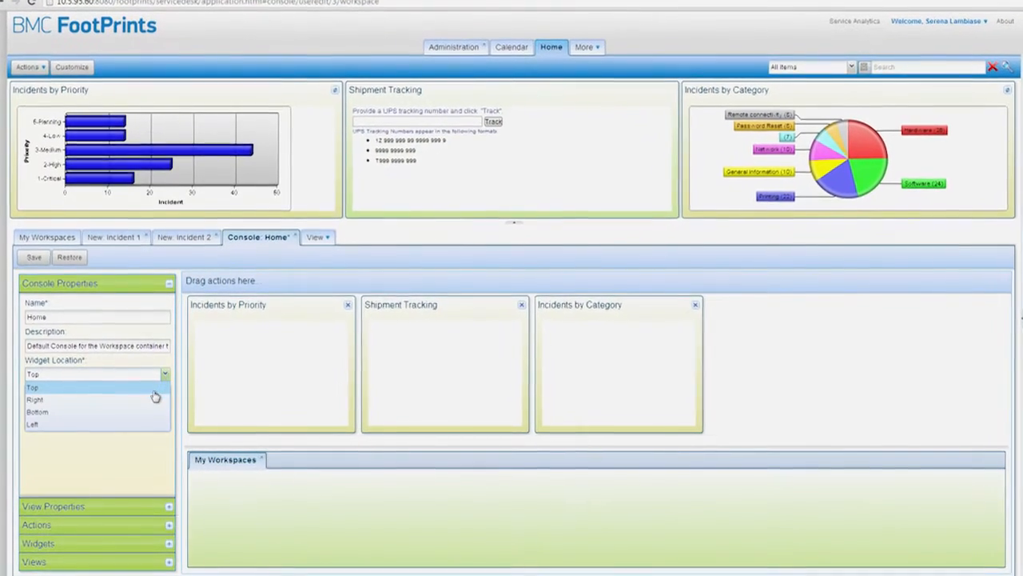
Choose the widget placement for the customized Home console
{"action": "left_click", "coordinate": [35, 399]}
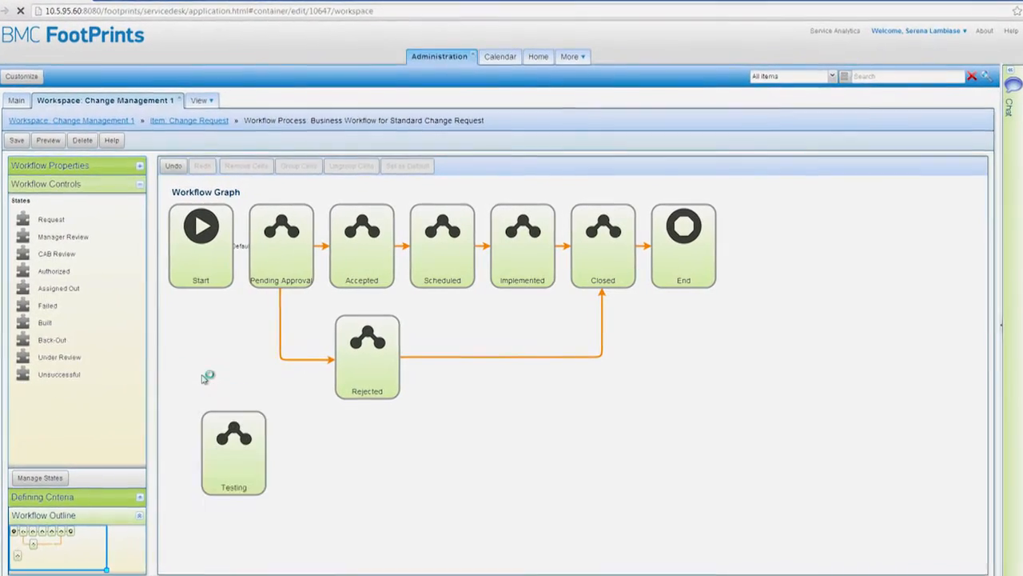
Show the impact analysis graph for Router 1 in the CMDB
{"action": "left_click", "coordinate": [233, 451]}
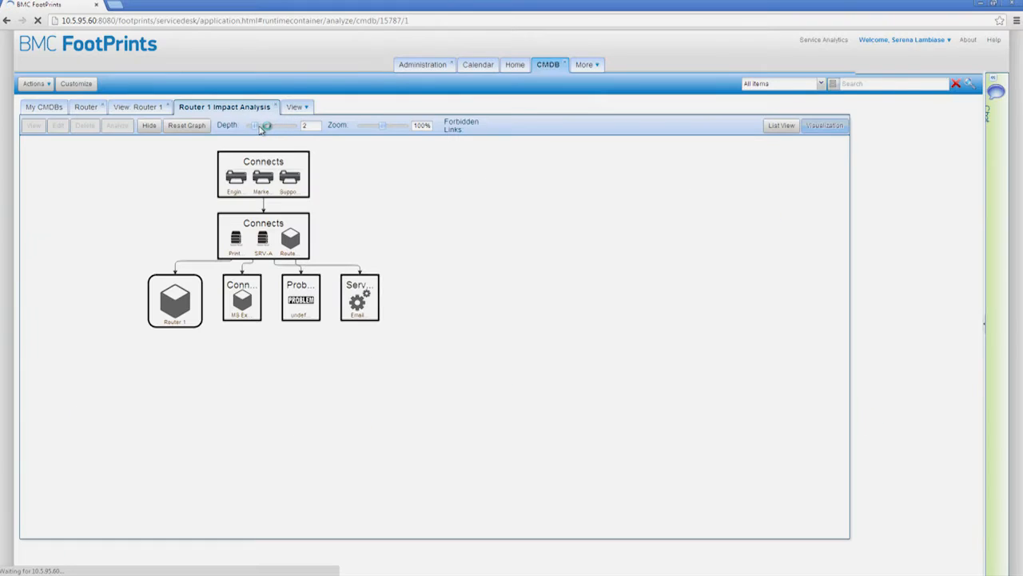
Edit CR-2 and link a service record to it through the Services lookup
{"action": "left_click", "coordinate": [268, 125]}
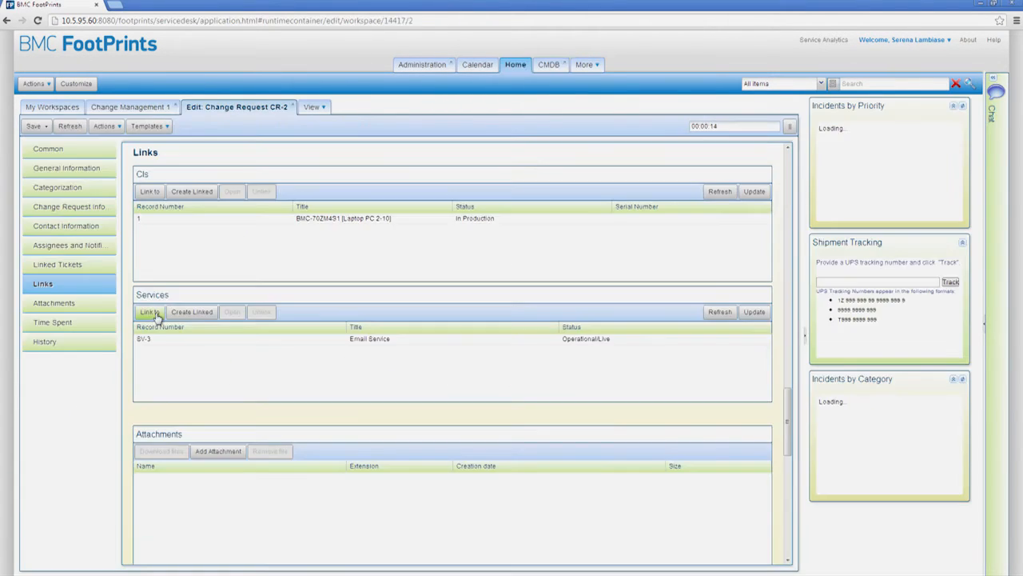
{"action": "left_click", "coordinate": [150, 312]}
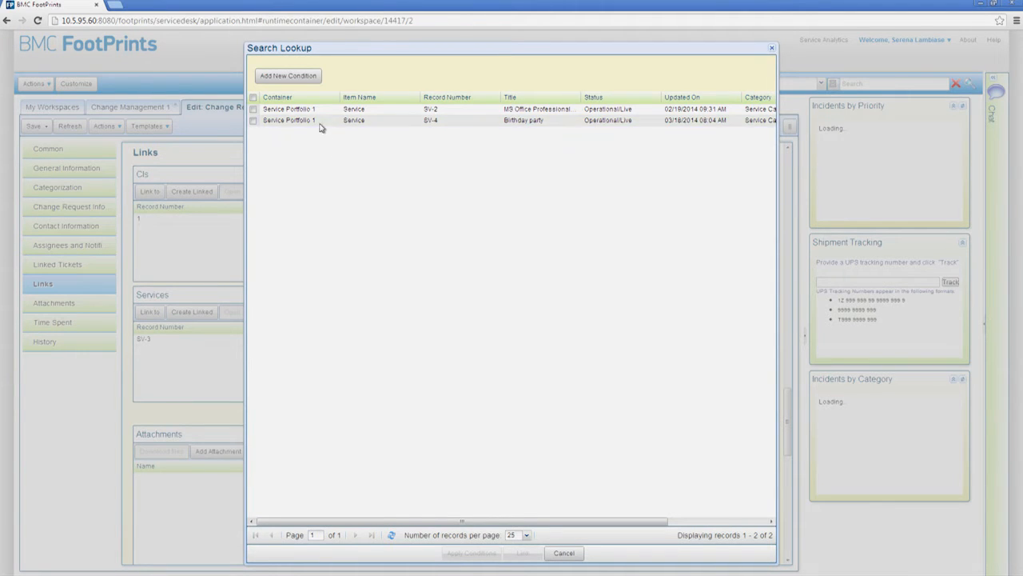
{"action": "left_click", "coordinate": [253, 109]}
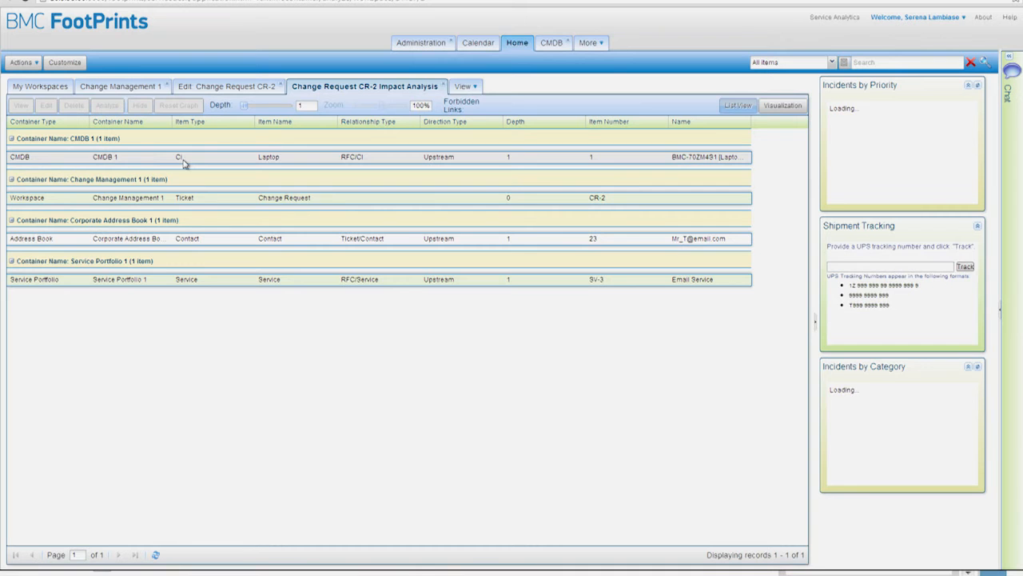
Switch CR-2's impact analysis from the table to the Visualization graph
{"action": "left_click", "coordinate": [782, 105]}
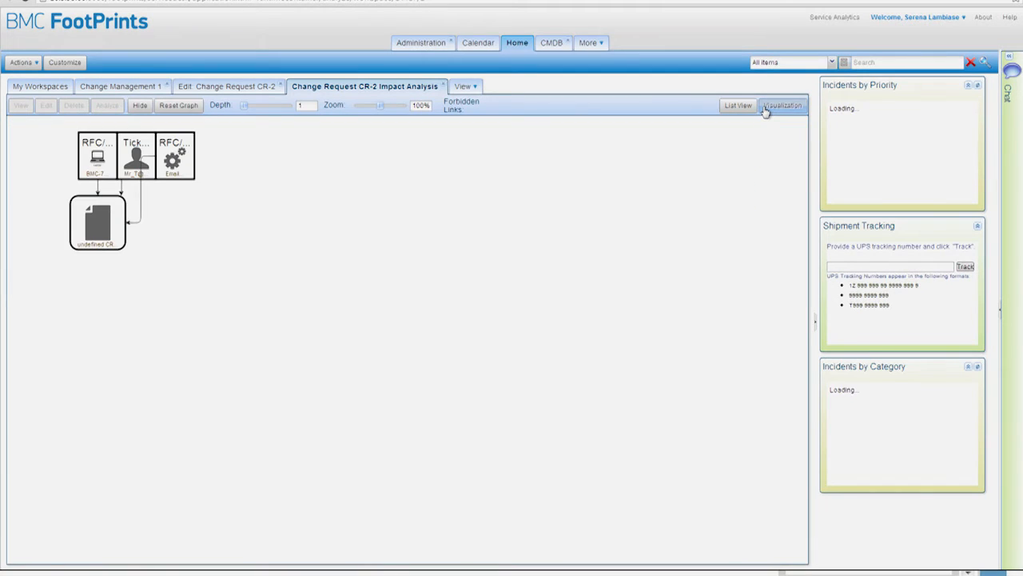
{"action": "mouse_move", "coordinate": [478, 175]}
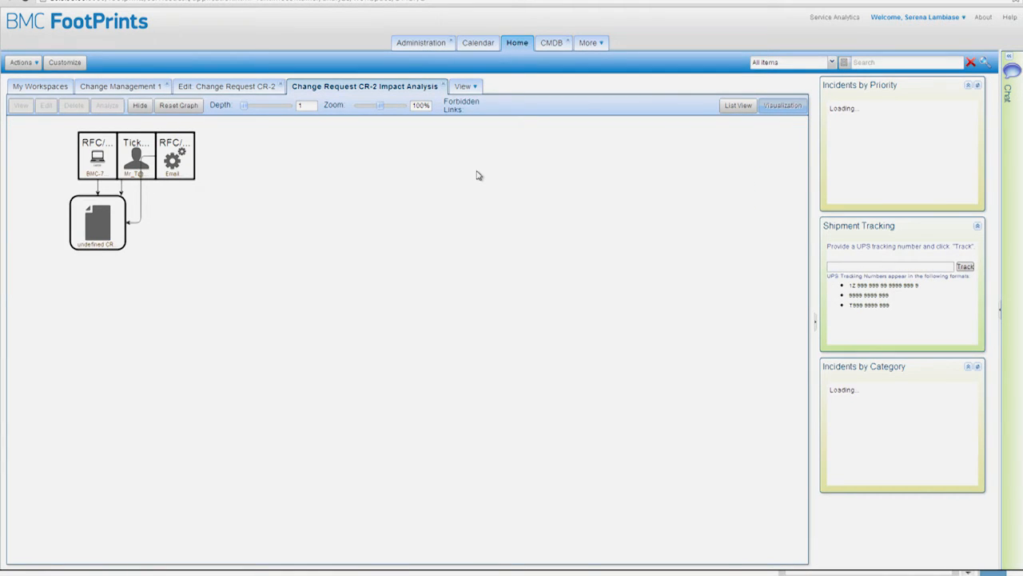
{"action": "mouse_move", "coordinate": [387, 112]}
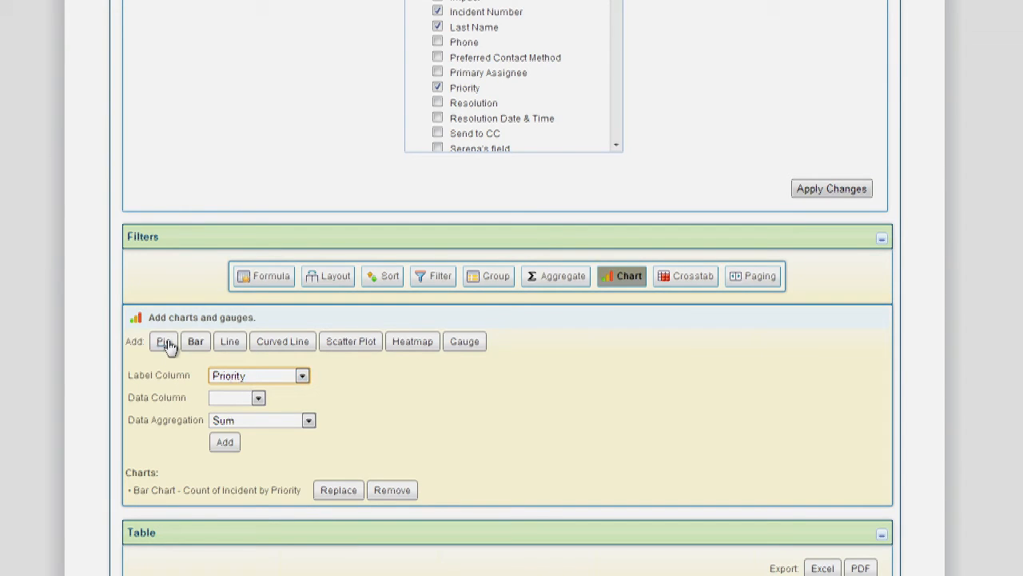
Set the Incident by Priority chart to Pie and export its table as PDF
{"action": "left_click", "coordinate": [259, 396]}
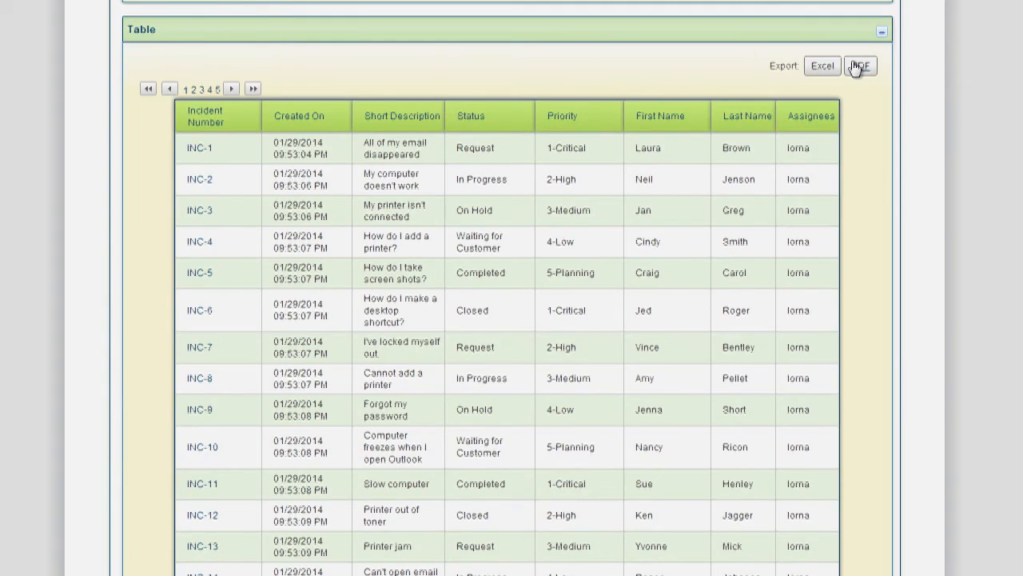
{"action": "left_click", "coordinate": [860, 65]}
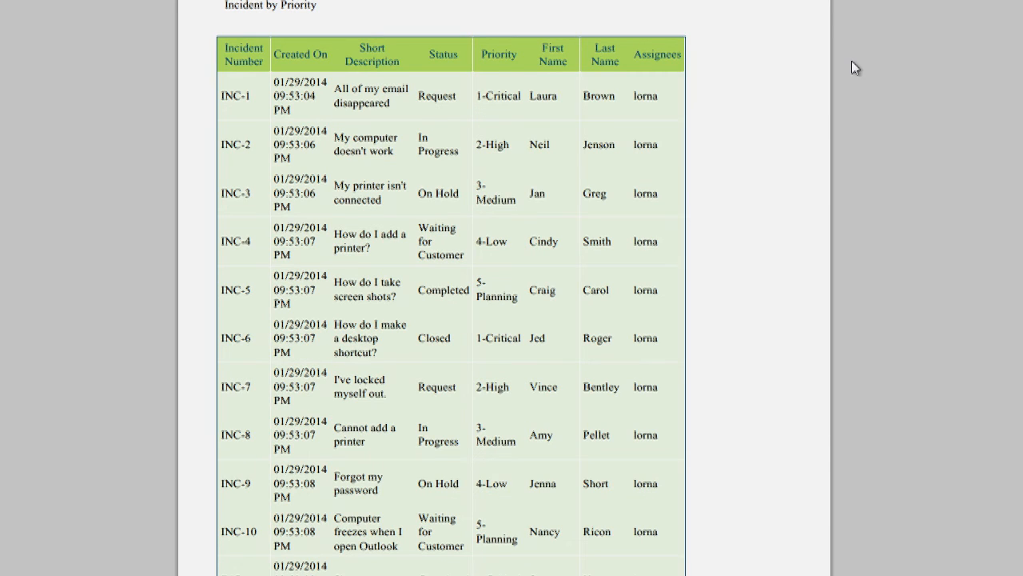